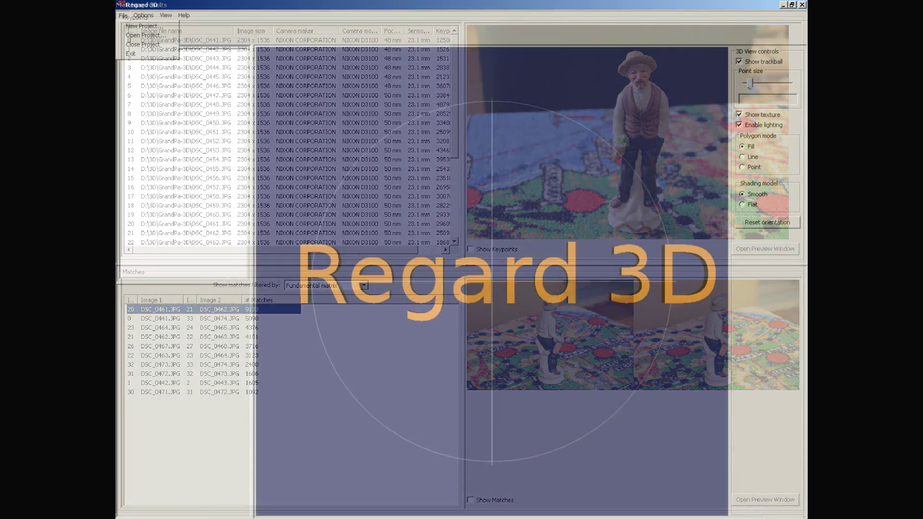
Step: Create a new Regard 3D project named GrandPa-3D in the default Documents location
click(141, 26)
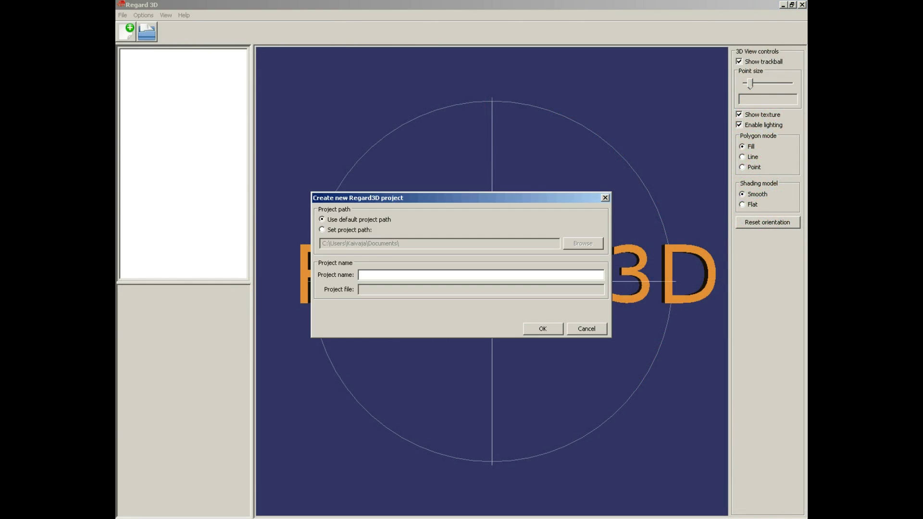
text(GrandPa-#)
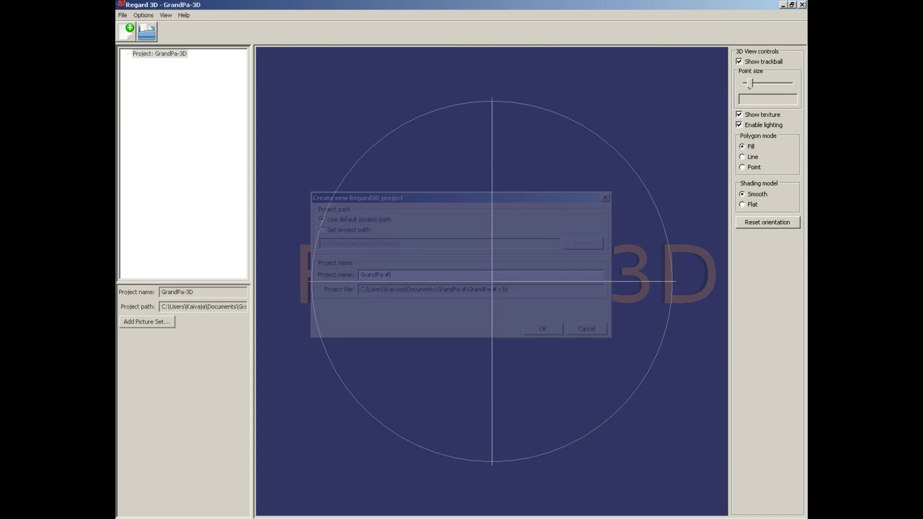
click(541, 329)
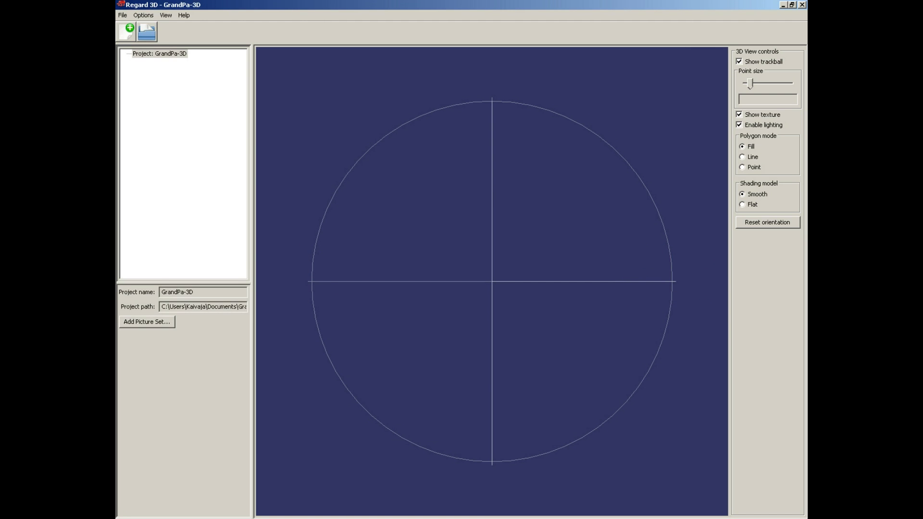
Step: Load all 36 DSC figurine photos into a new picture set named GrandPa-3D
click(146, 321)
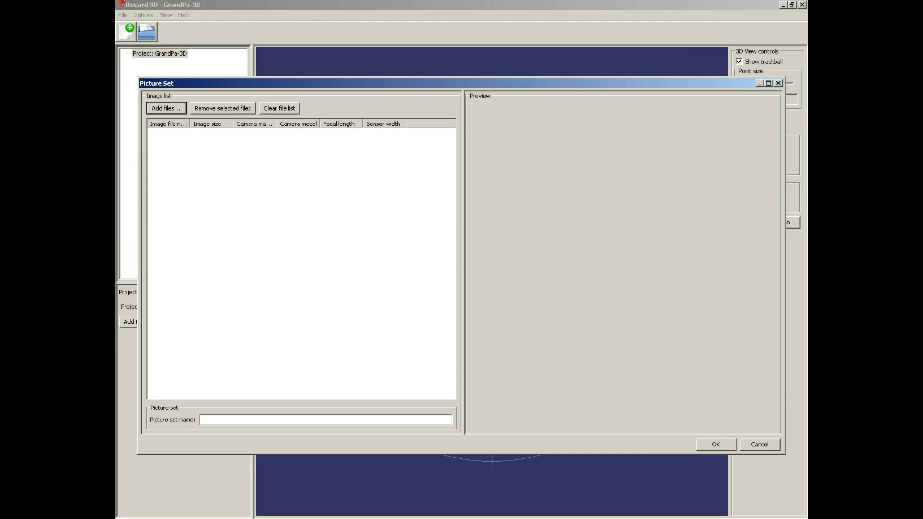
click(165, 107)
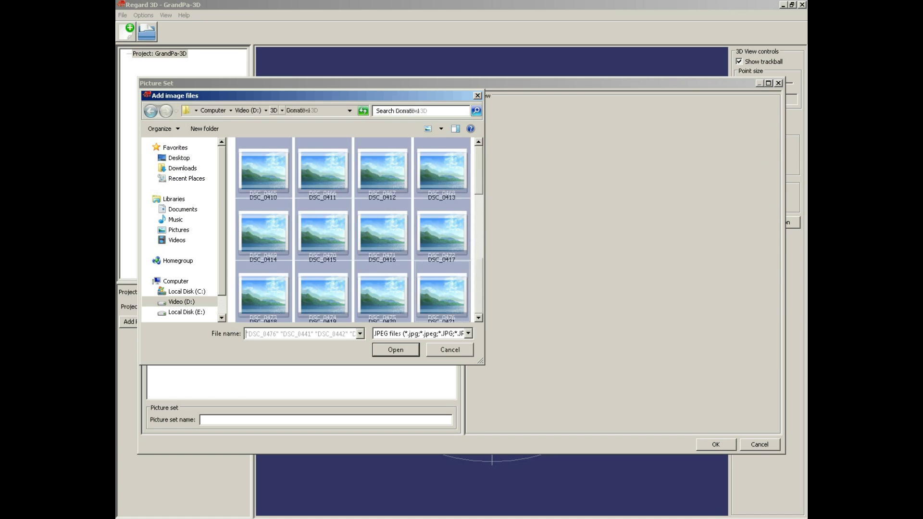
click(396, 349)
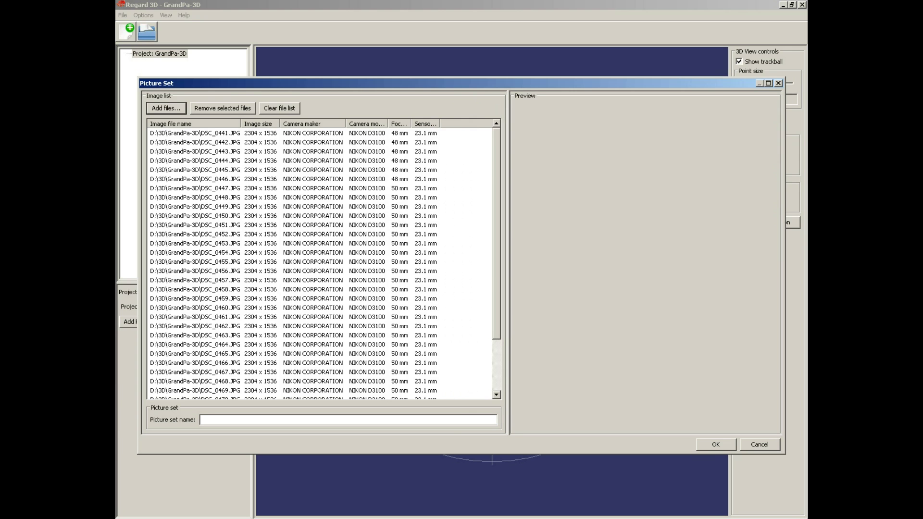
text(G)
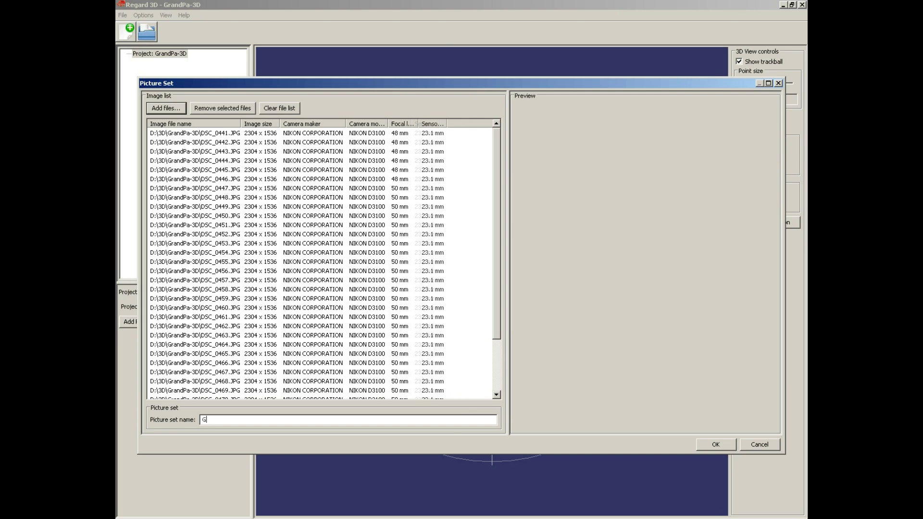
text(randPa-3)
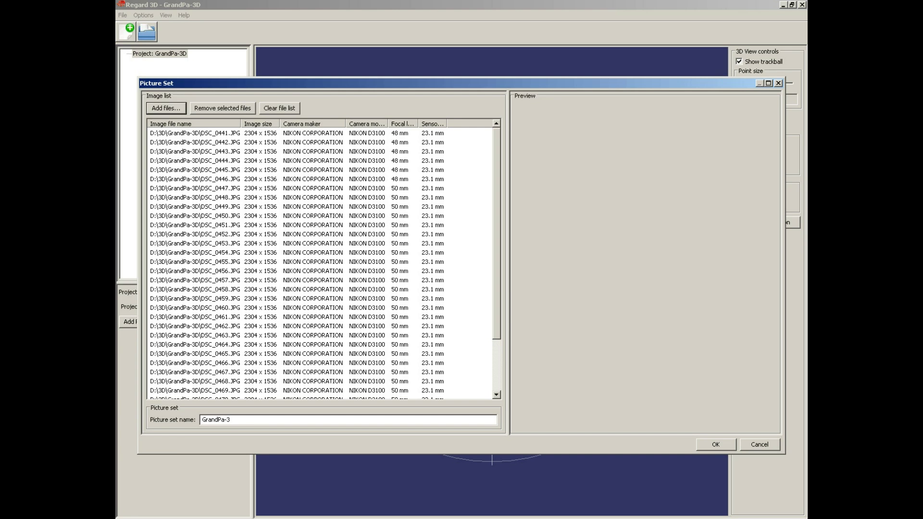
text(D)
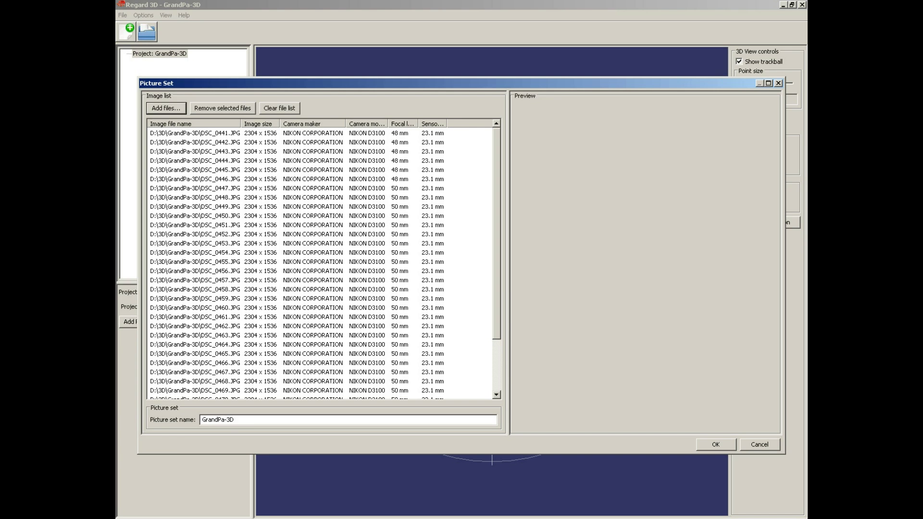
click(715, 444)
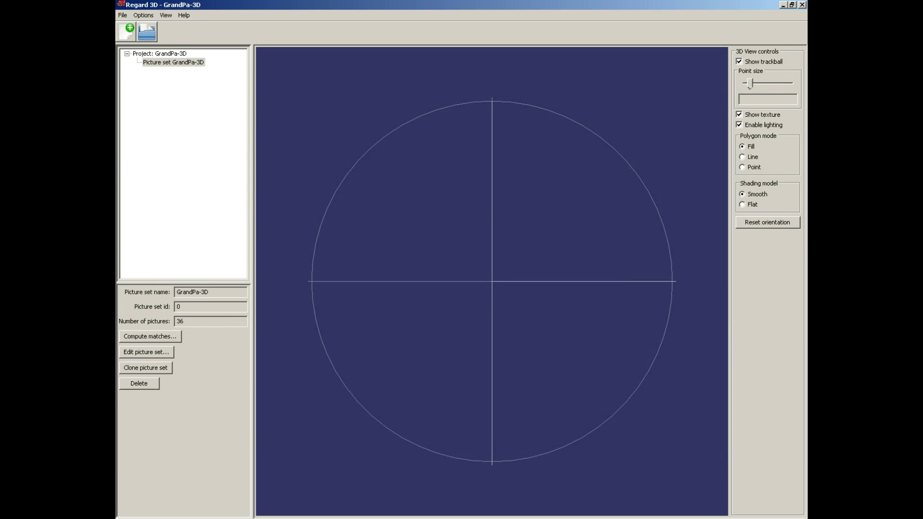
Step: Compute Matches 0 at Ultra keypoint sensitivity (threshold 0.0001)
click(149, 336)
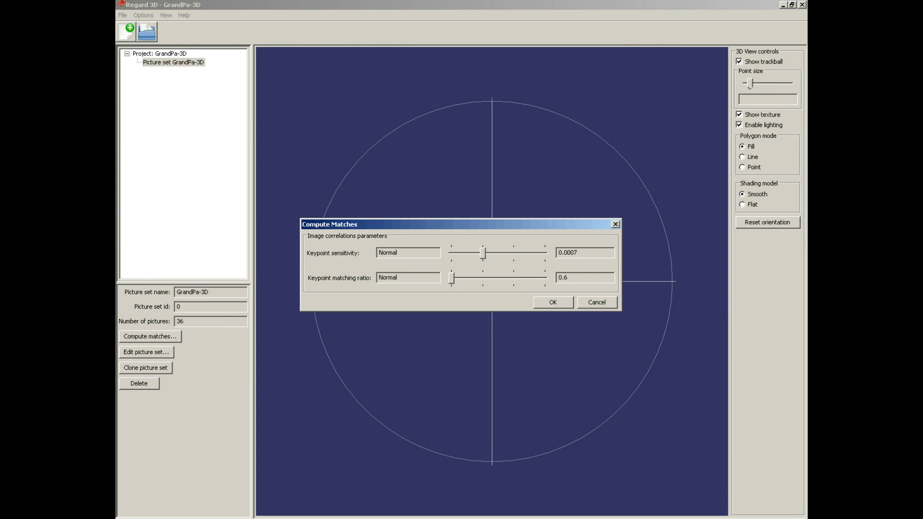
mouse_move(496, 252)
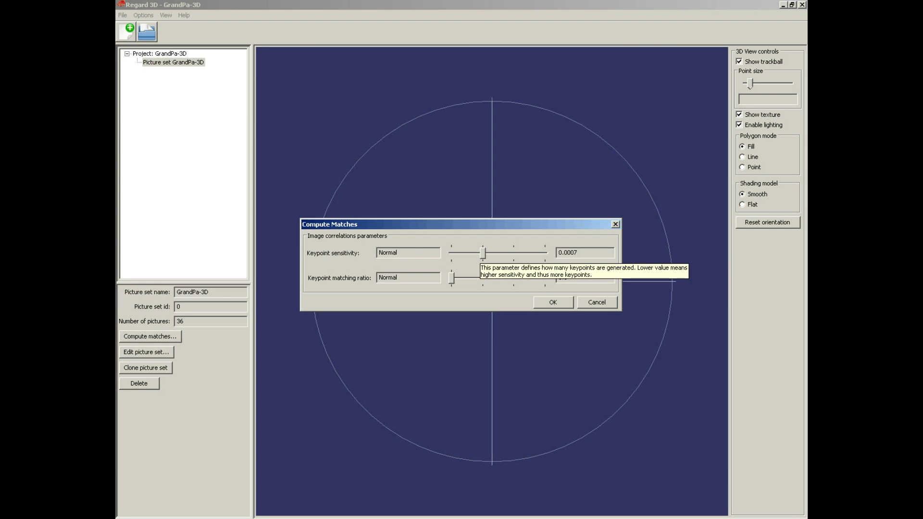
drag(482, 252, 515, 252)
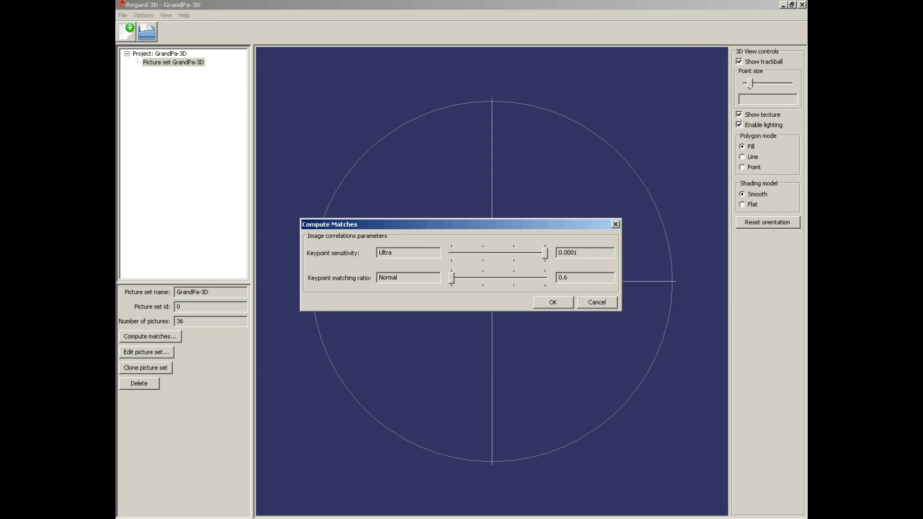
drag(451, 277, 481, 277)
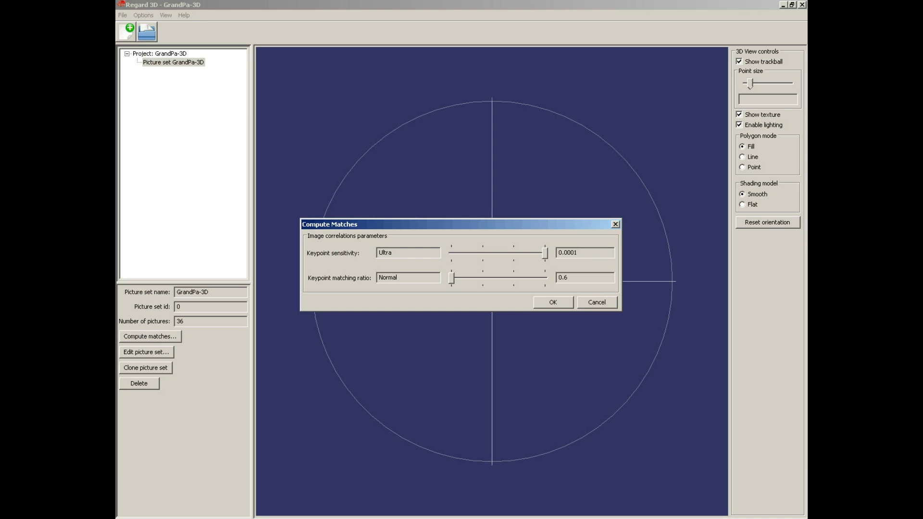
click(552, 302)
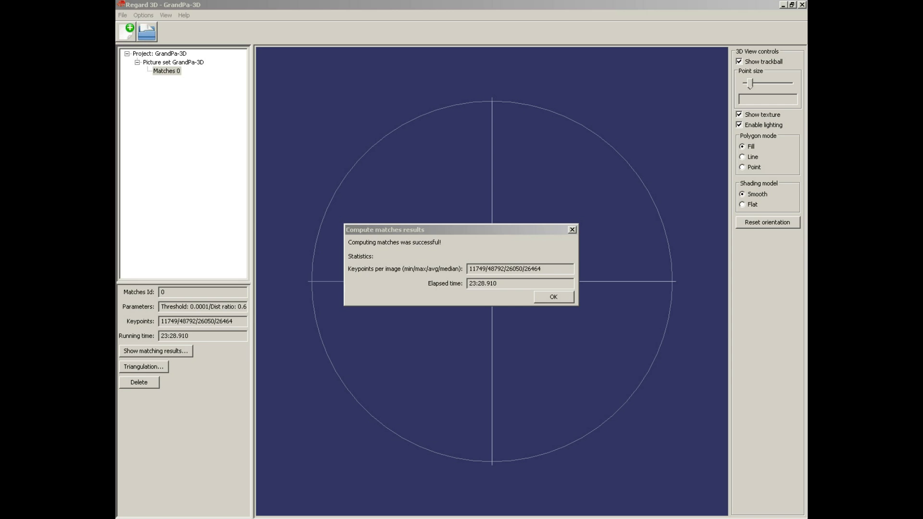
click(552, 296)
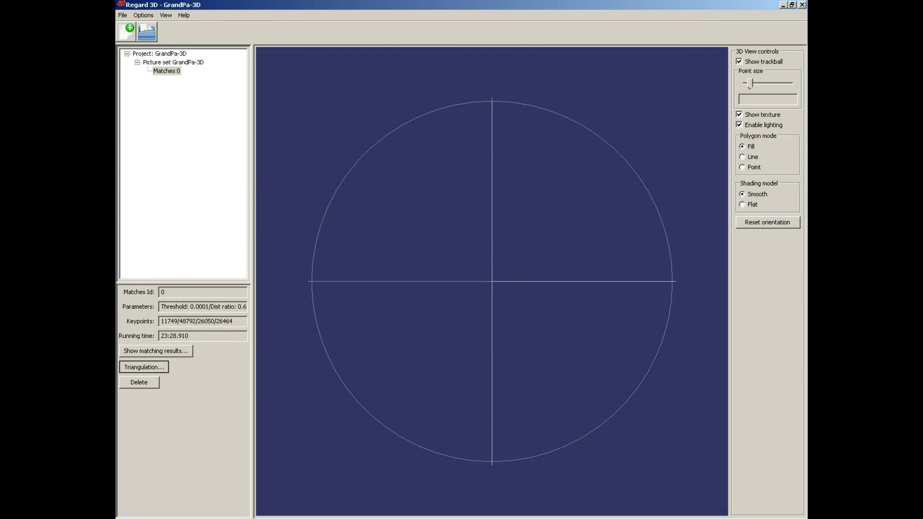
Step: Triangulate Matches 0 with Incremental Structure from Motion, calibrating 36 cameras and 37,231 points
click(143, 367)
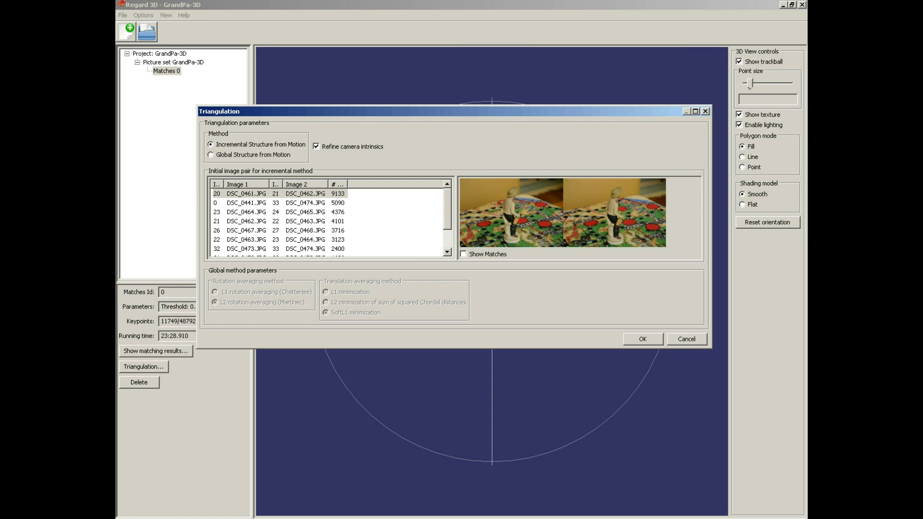
click(642, 339)
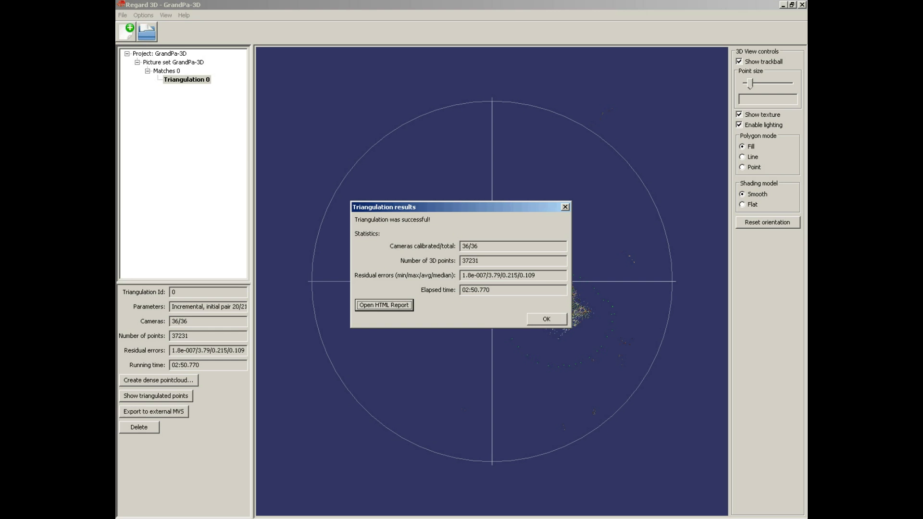
click(544, 318)
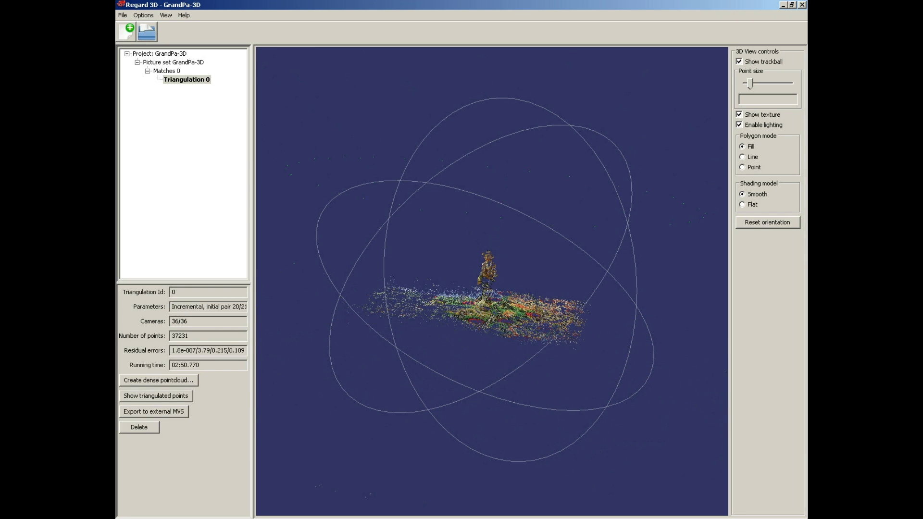
Step: Create Densification 0 using CMVS/PMVS with default parameters
click(157, 380)
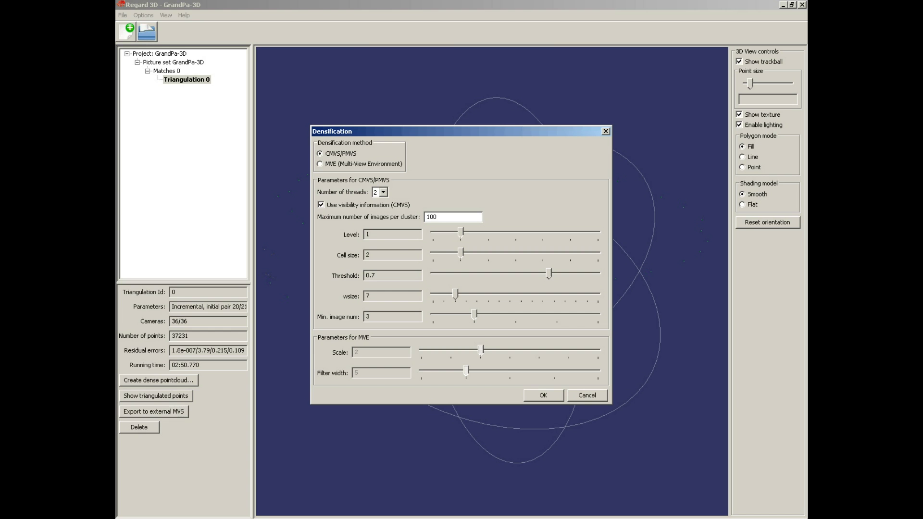
click(543, 395)
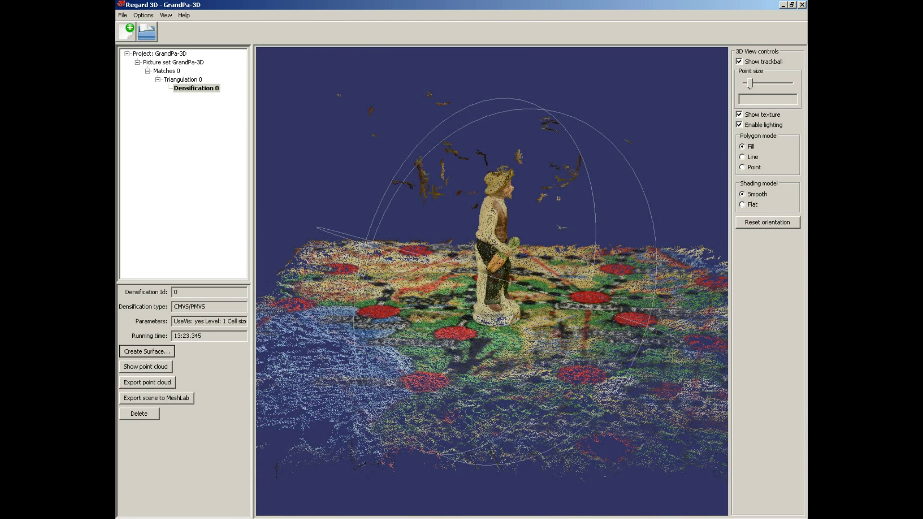
Step: Build Surface 0 with point weight 3, samples per node 3 and trim threshold 7
click(146, 351)
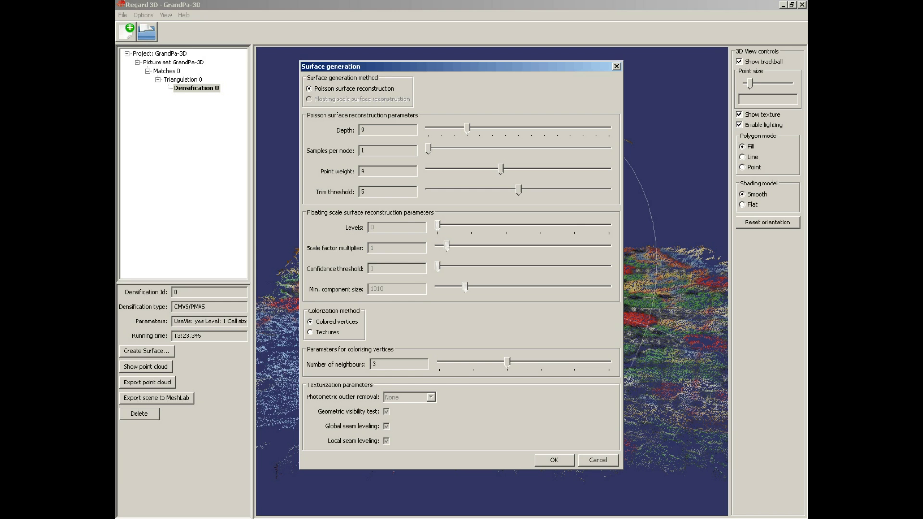
drag(501, 170, 488, 169)
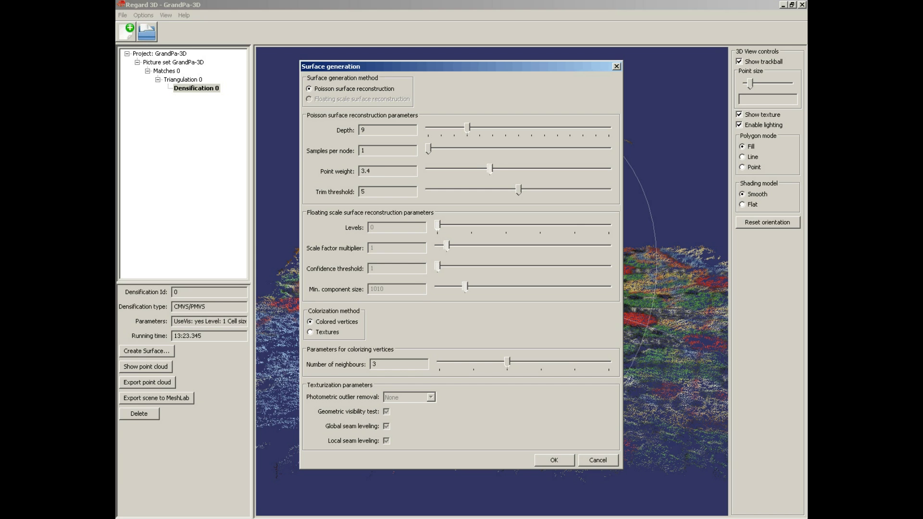
drag(492, 171, 471, 171)
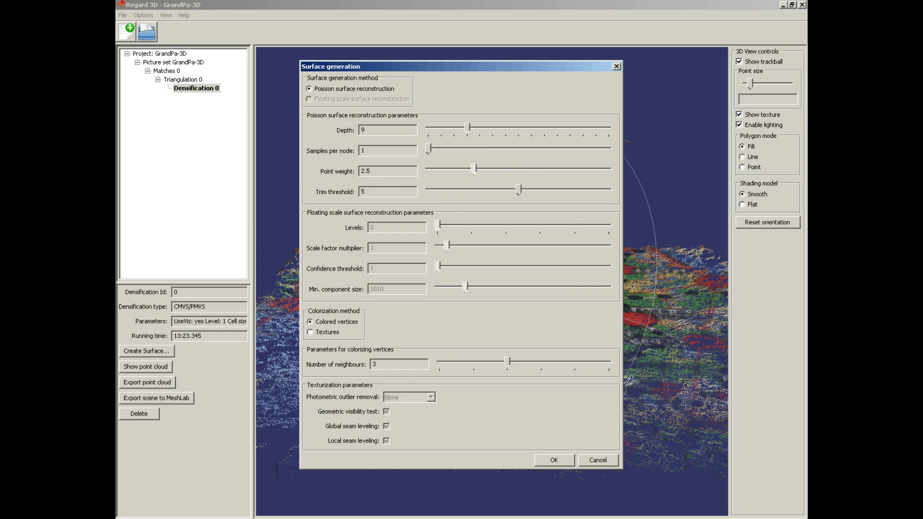
drag(477, 169, 483, 170)
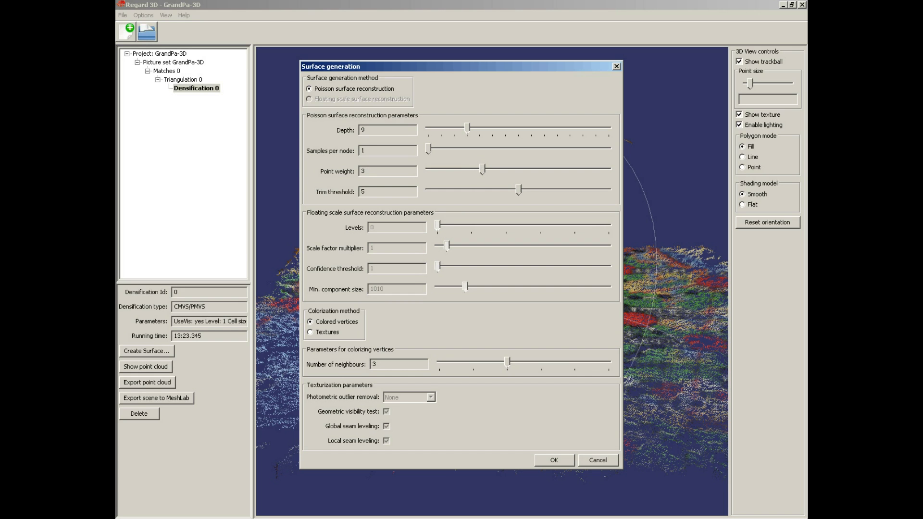
drag(427, 151, 438, 151)
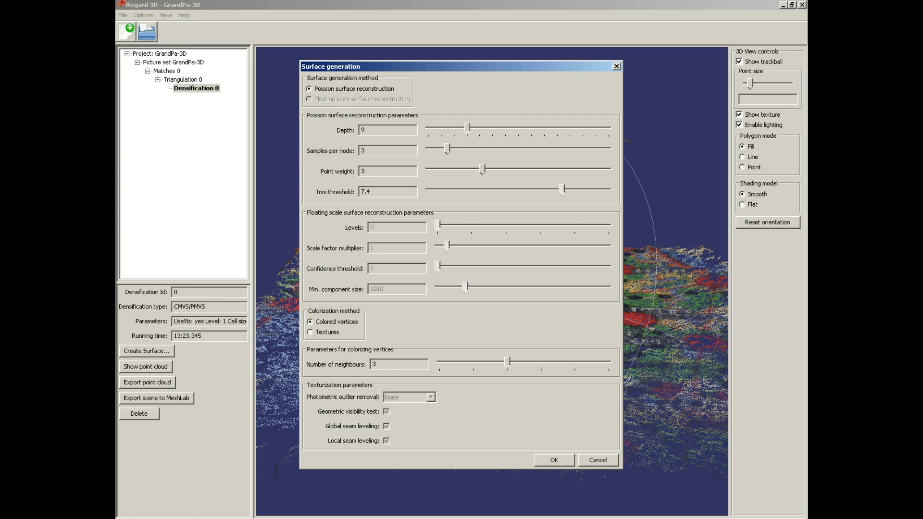
drag(562, 188, 557, 189)
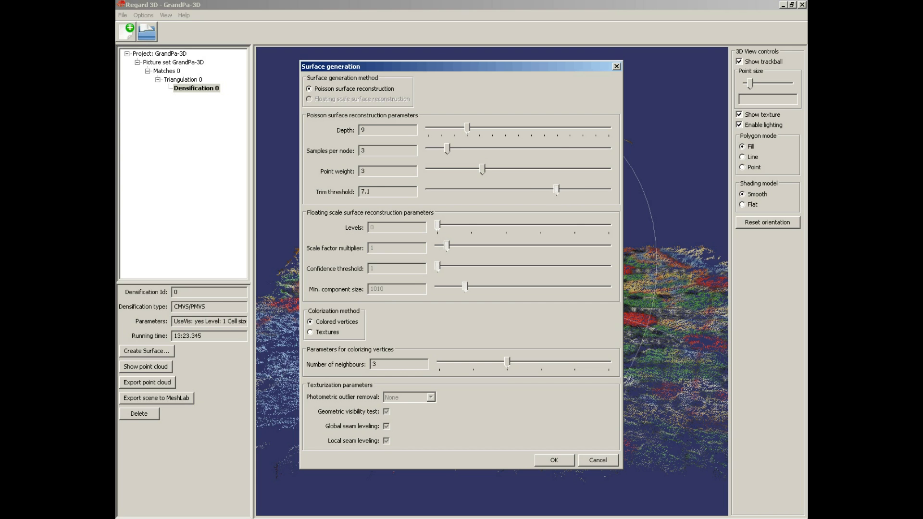
drag(559, 190, 552, 191)
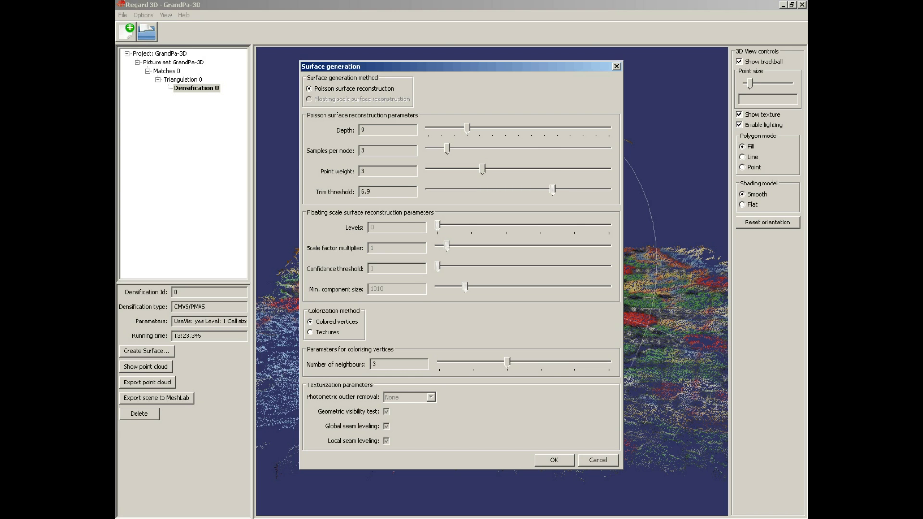
drag(548, 191, 553, 190)
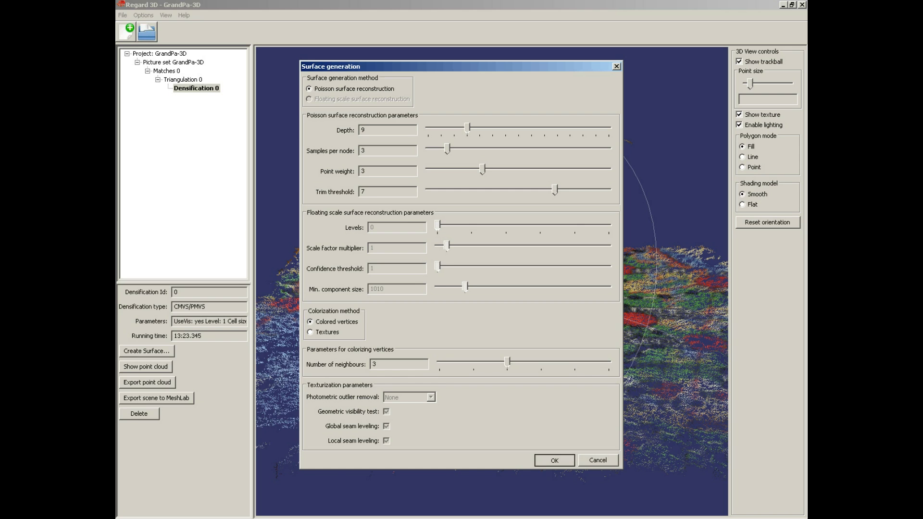
click(553, 461)
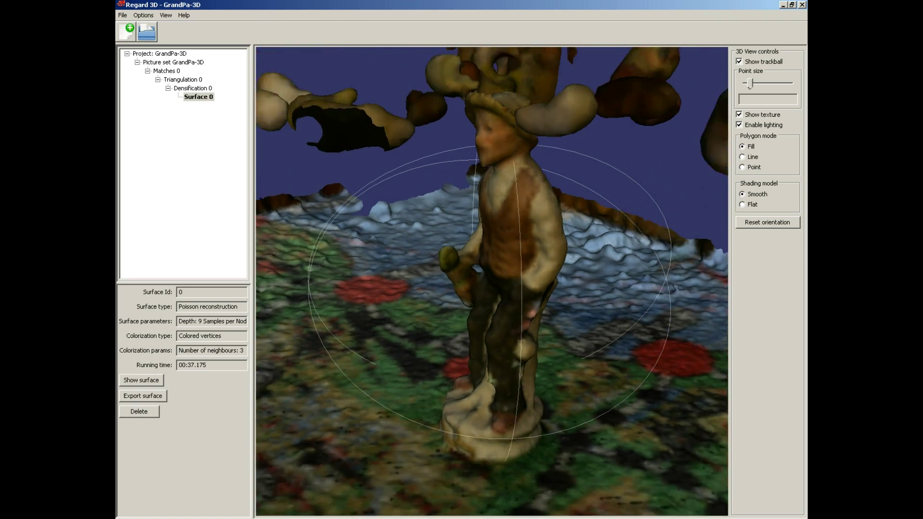
Step: Select Densification 0 and reopen the Surface generation dialog
click(192, 88)
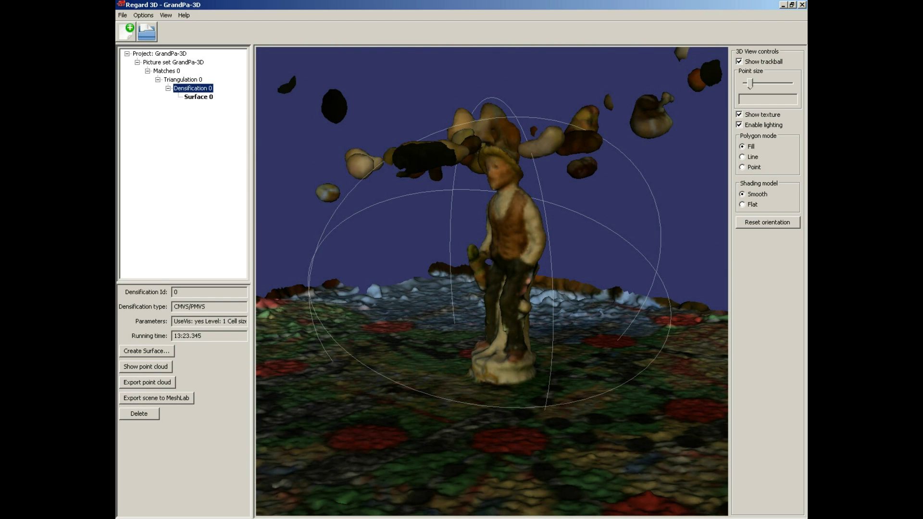
click(146, 351)
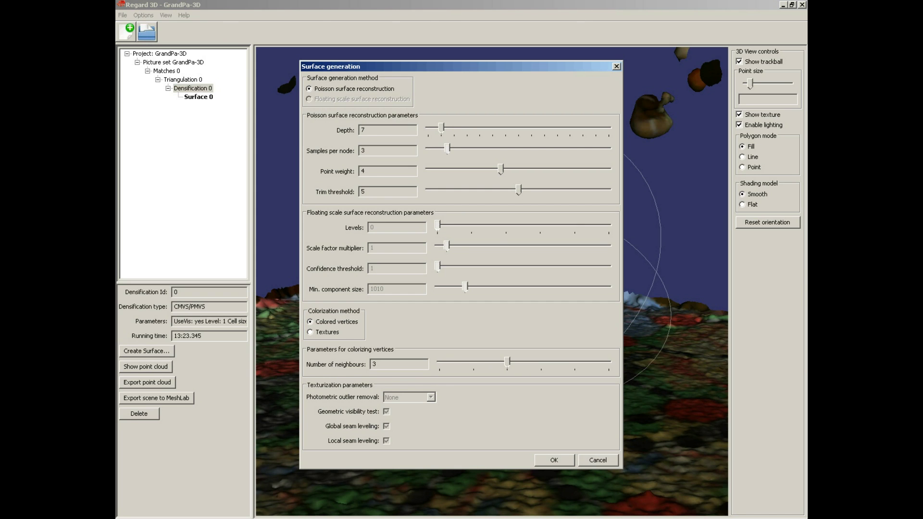
Step: Build Surface 1 at depth 7 with point weight 3 and trim threshold 8
drag(501, 169, 493, 168)
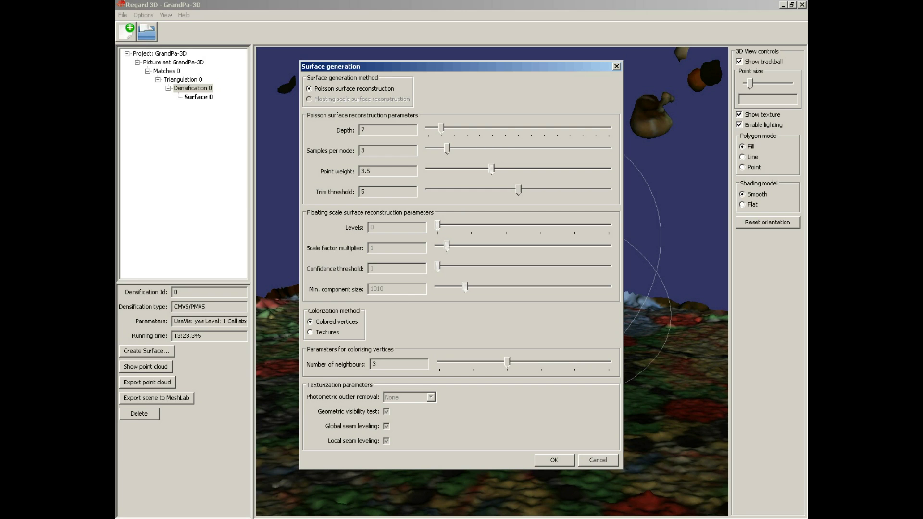
drag(493, 168, 486, 168)
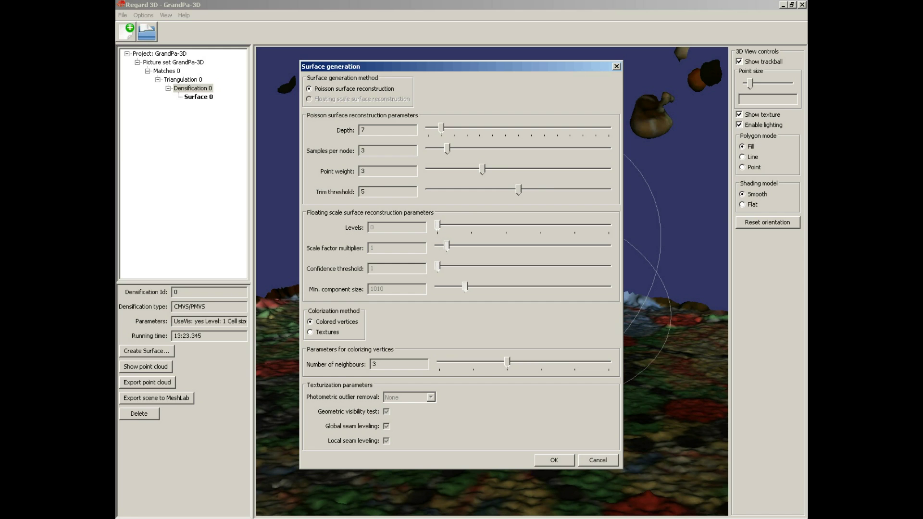
drag(518, 190, 565, 189)
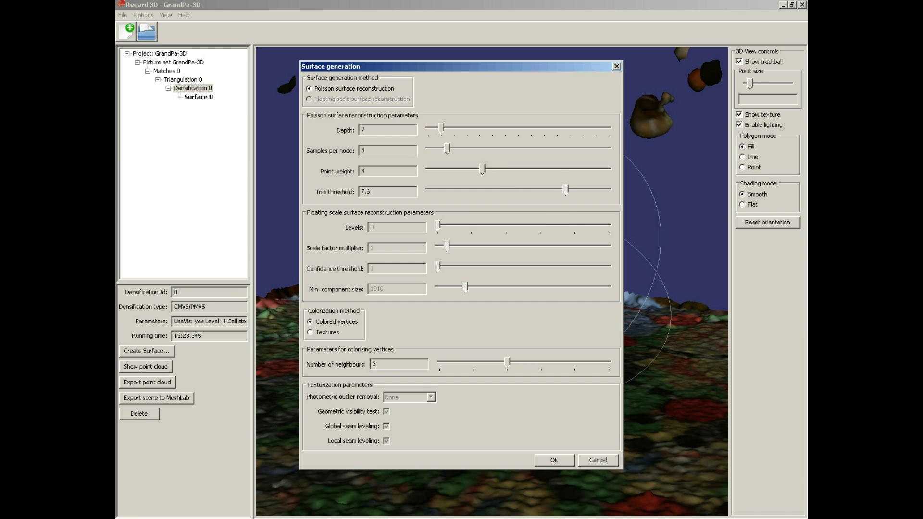
drag(566, 189, 574, 190)
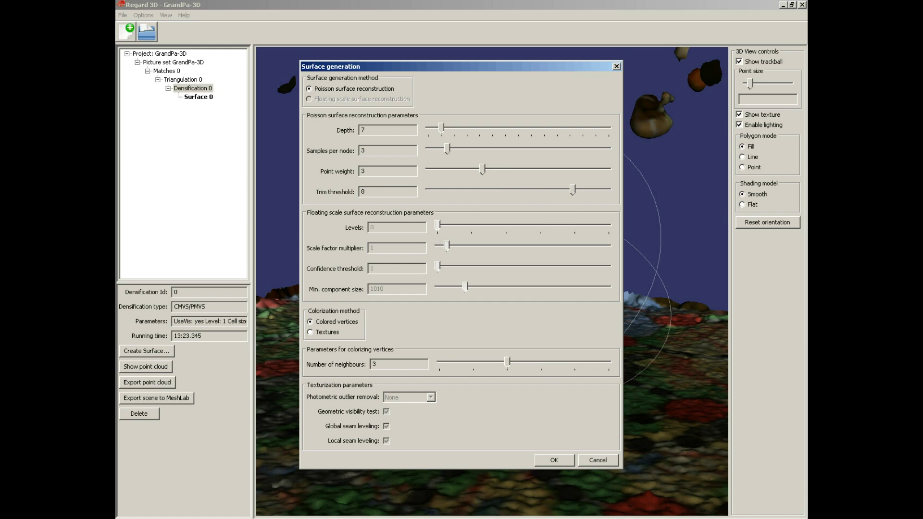
click(552, 460)
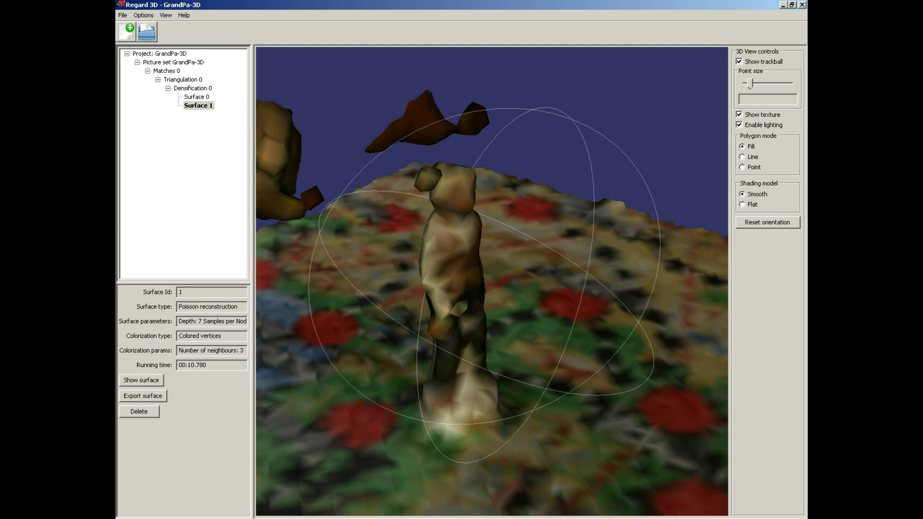
click(193, 87)
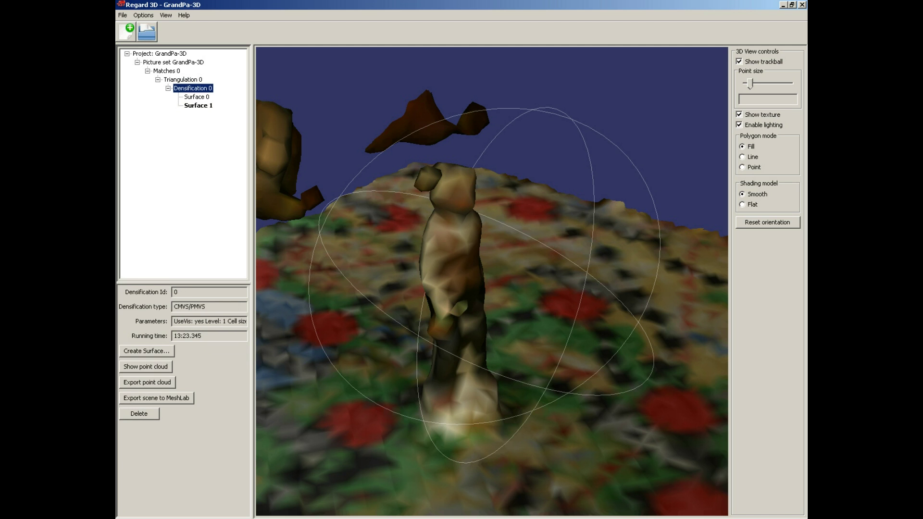